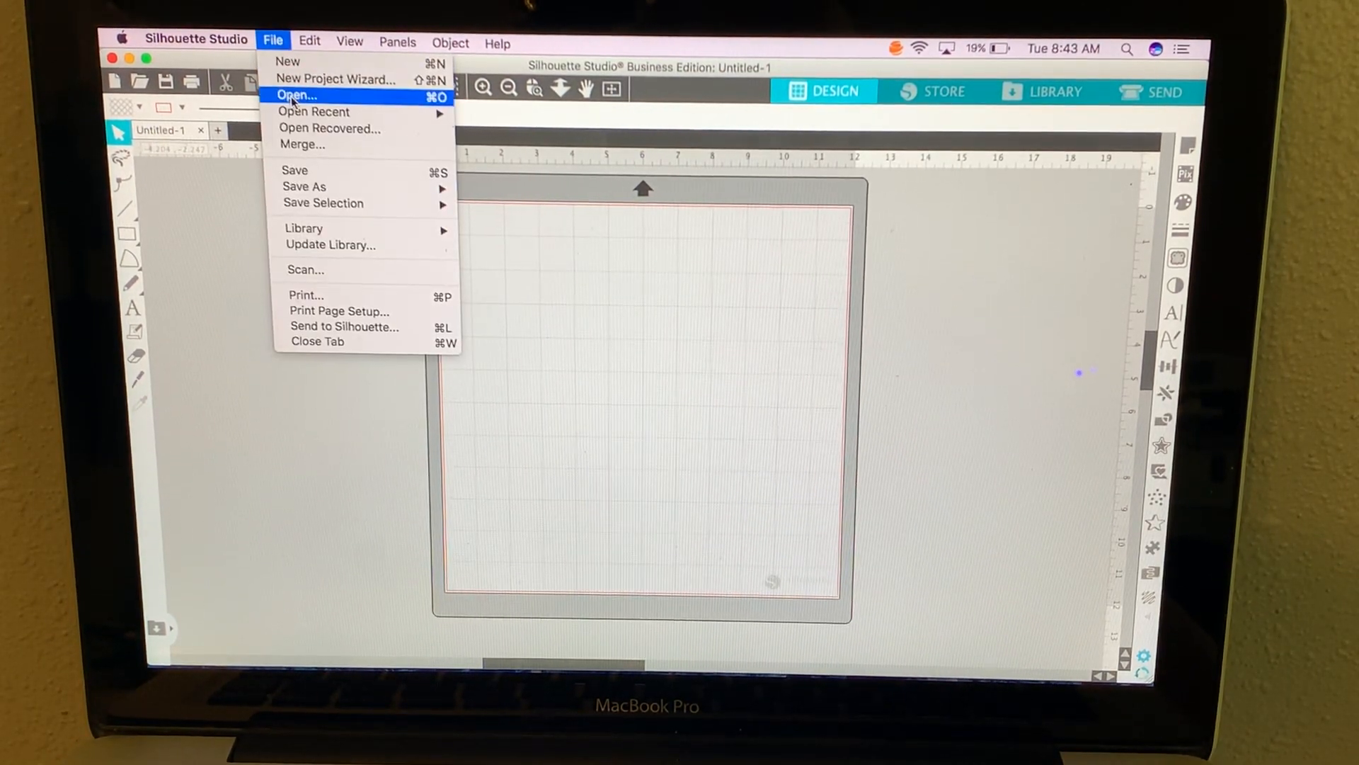
mouse_move(313, 111)
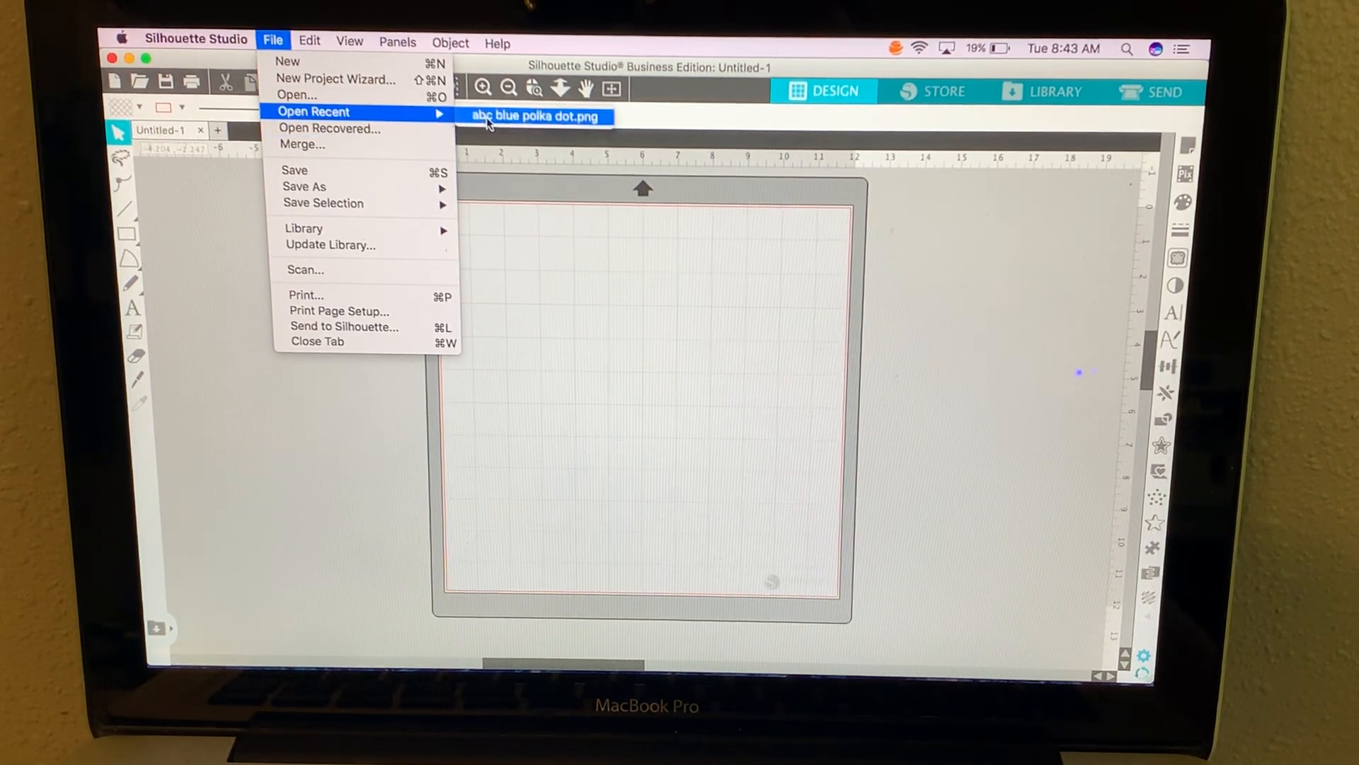
- Open the recent file 'abc blue polka dot.png' in its own document
left_click(536, 115)
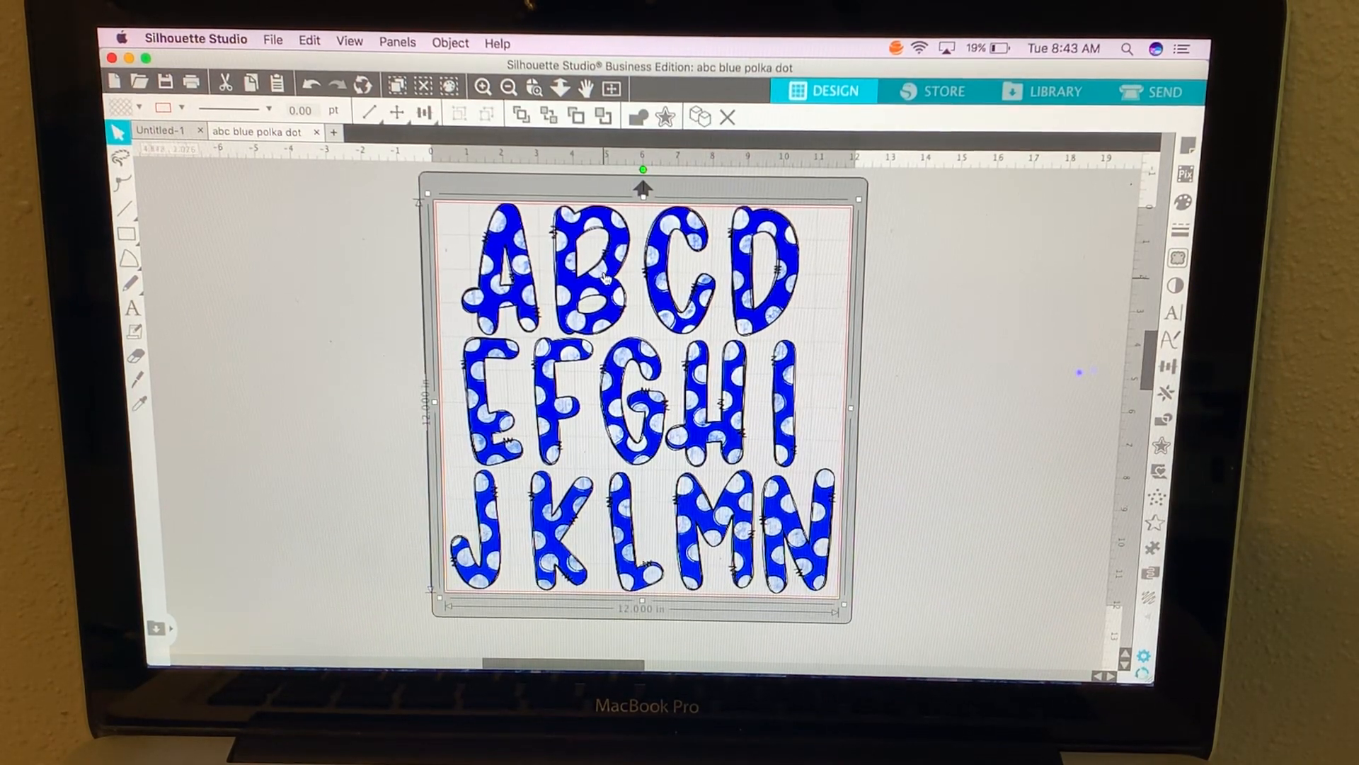
- Copy the polka-dot alphabet image and paste the copy in front of the original
right_click(611, 282)
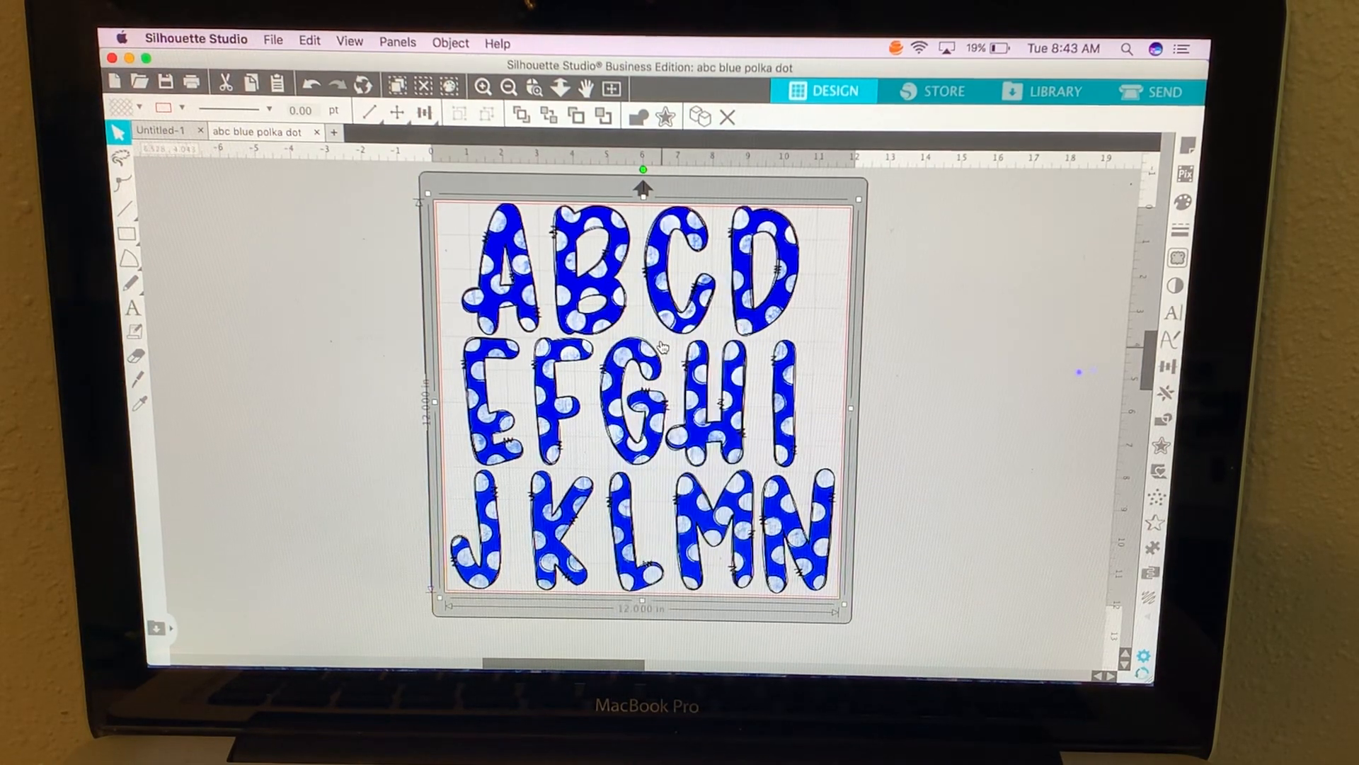
right_click(659, 347)
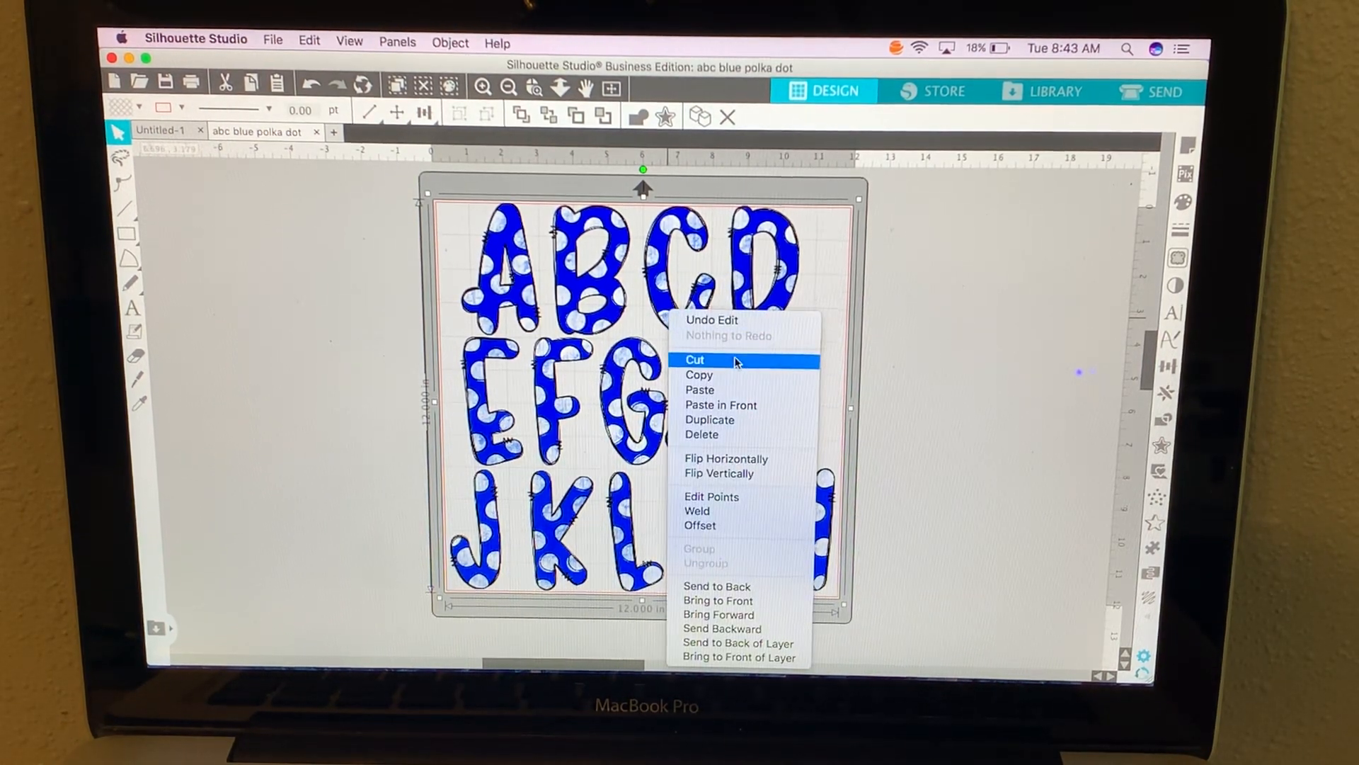
mouse_move(721, 405)
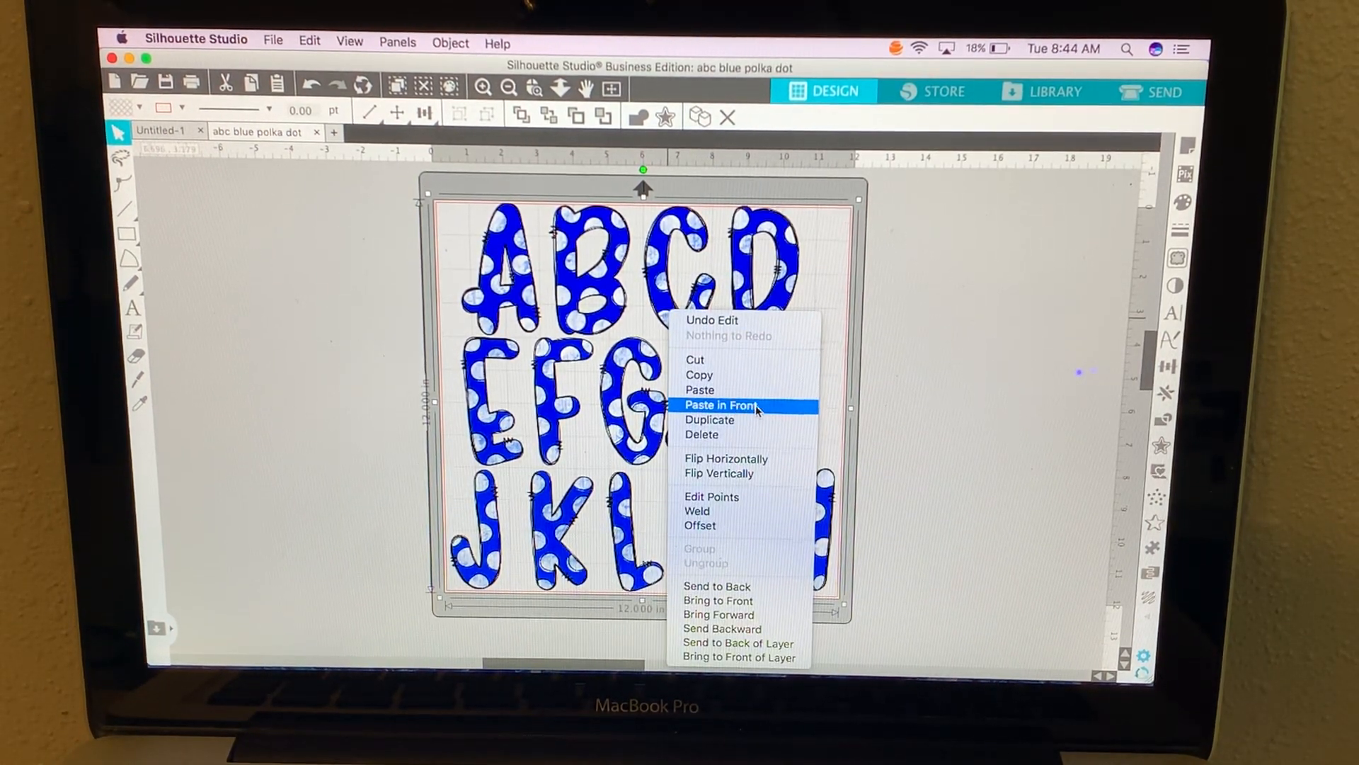
left_click(719, 405)
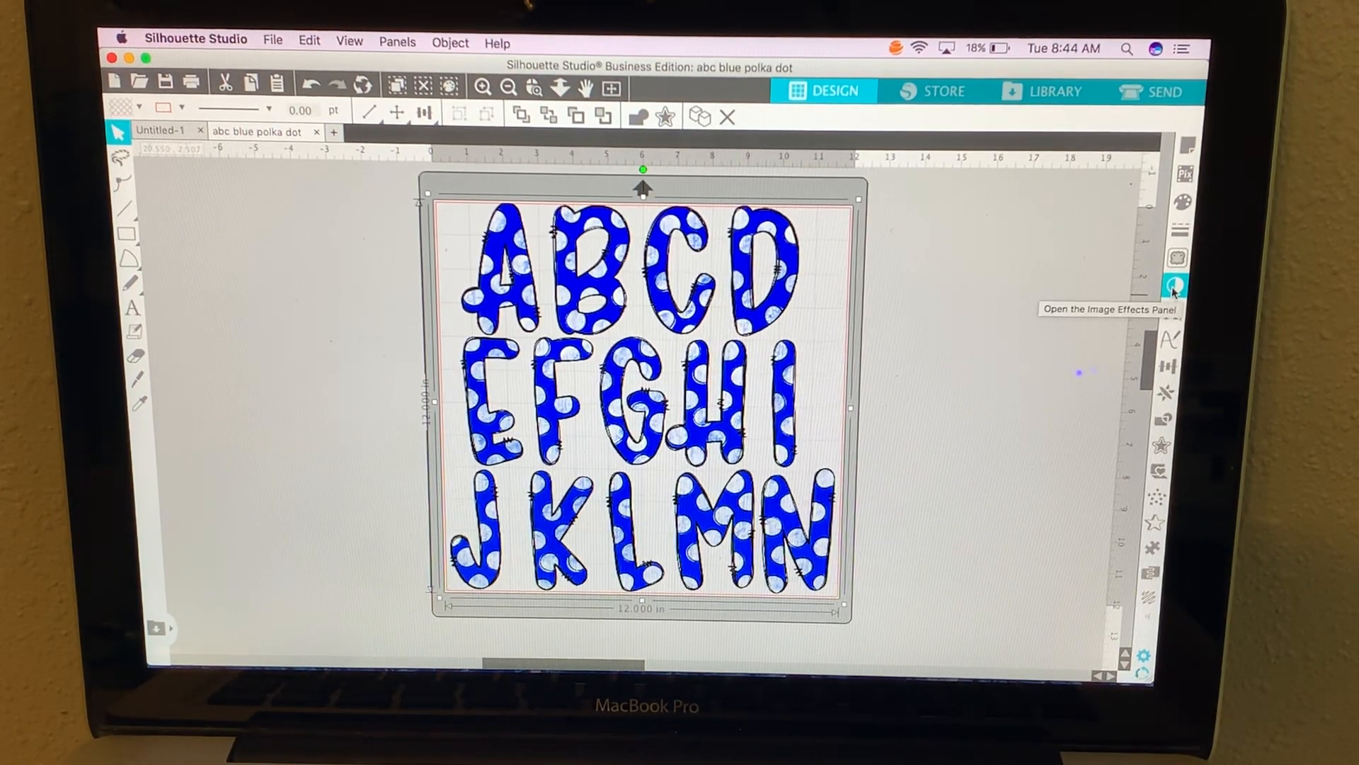
- Darken the top image copy to solid black using Contrast, Brightness & Saturation effects
left_click(1173, 286)
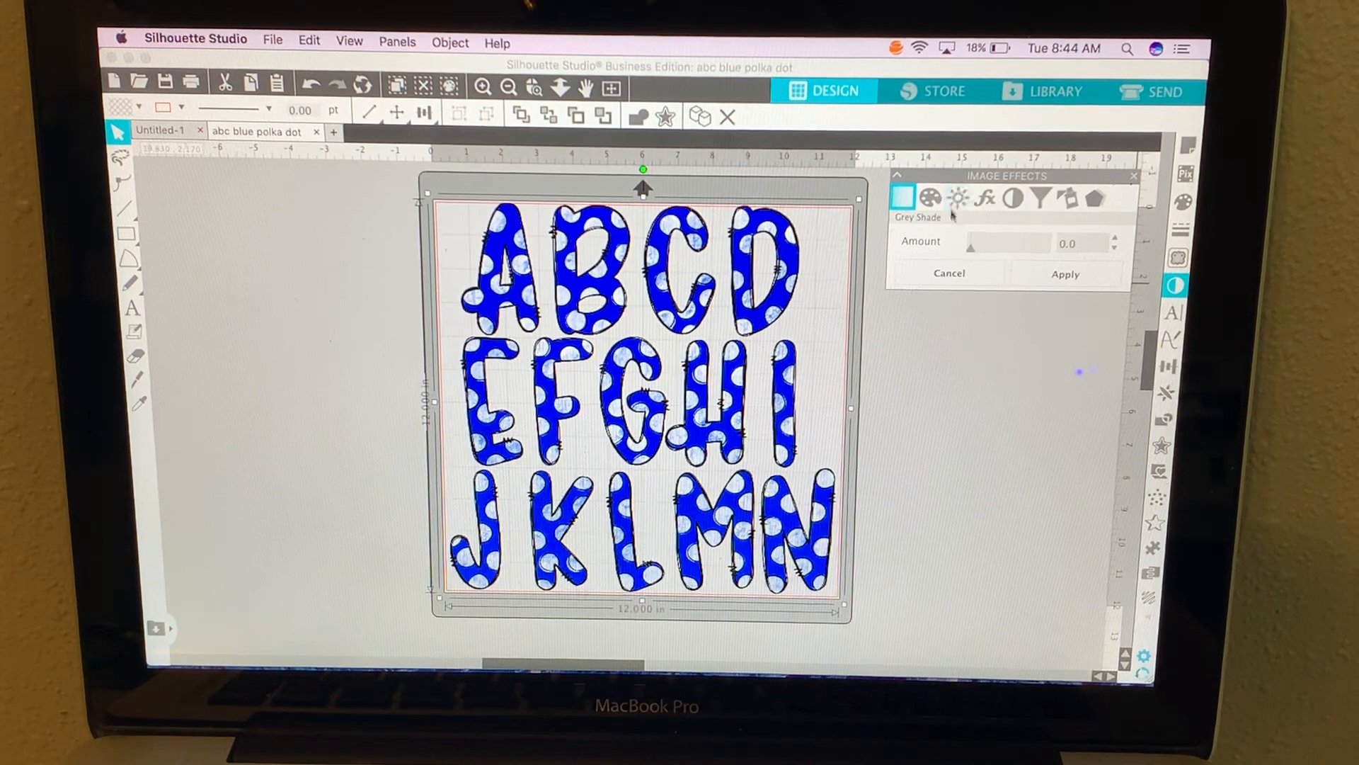
left_click(958, 198)
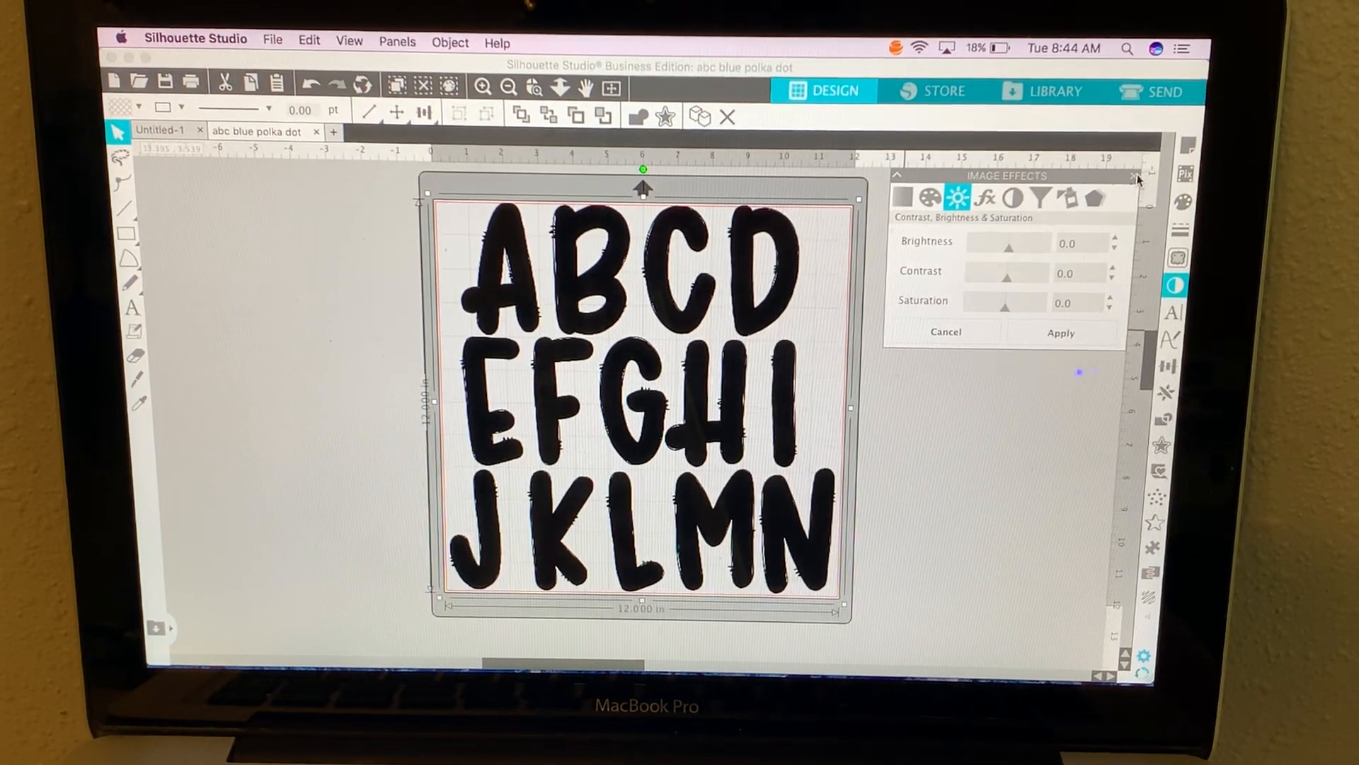
left_click(1136, 174)
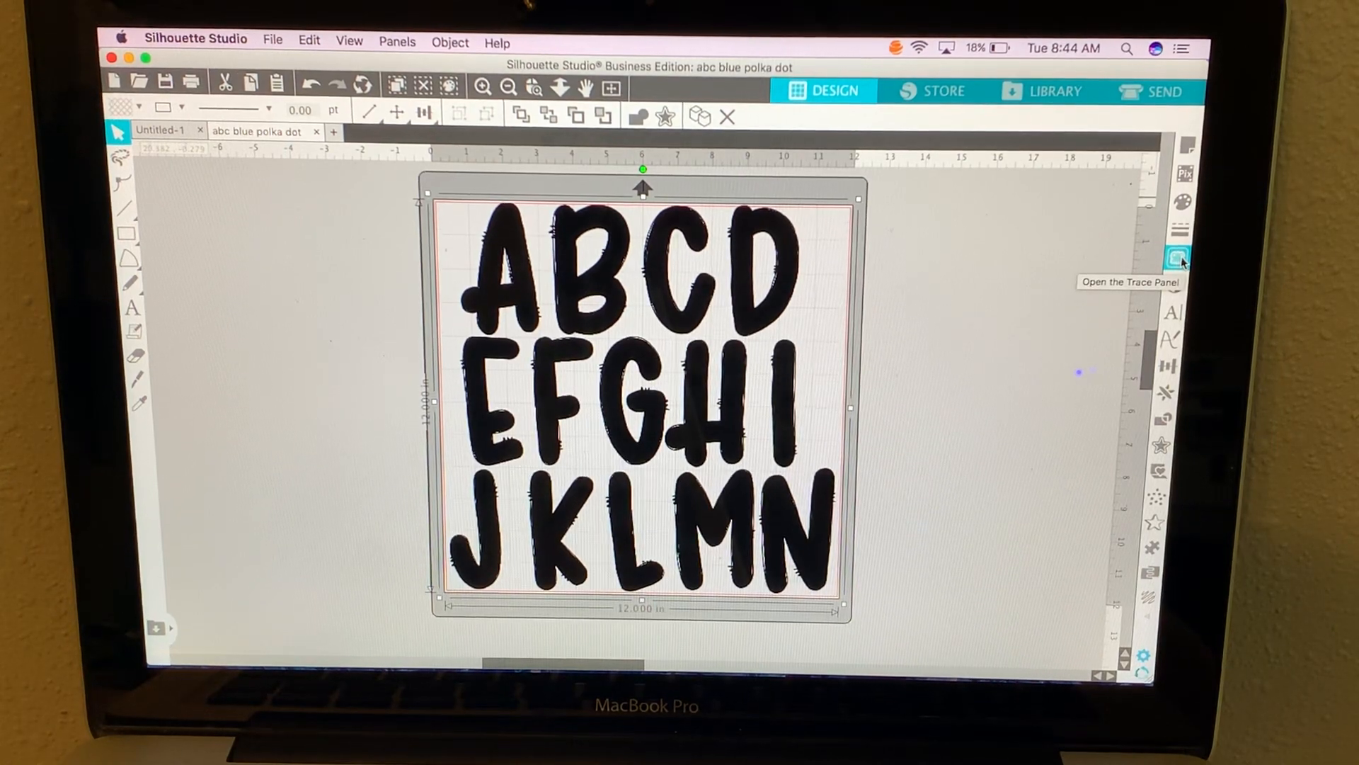
- Trace the black letters inside a selected trace area at threshold 45, then detach them
left_click(1177, 259)
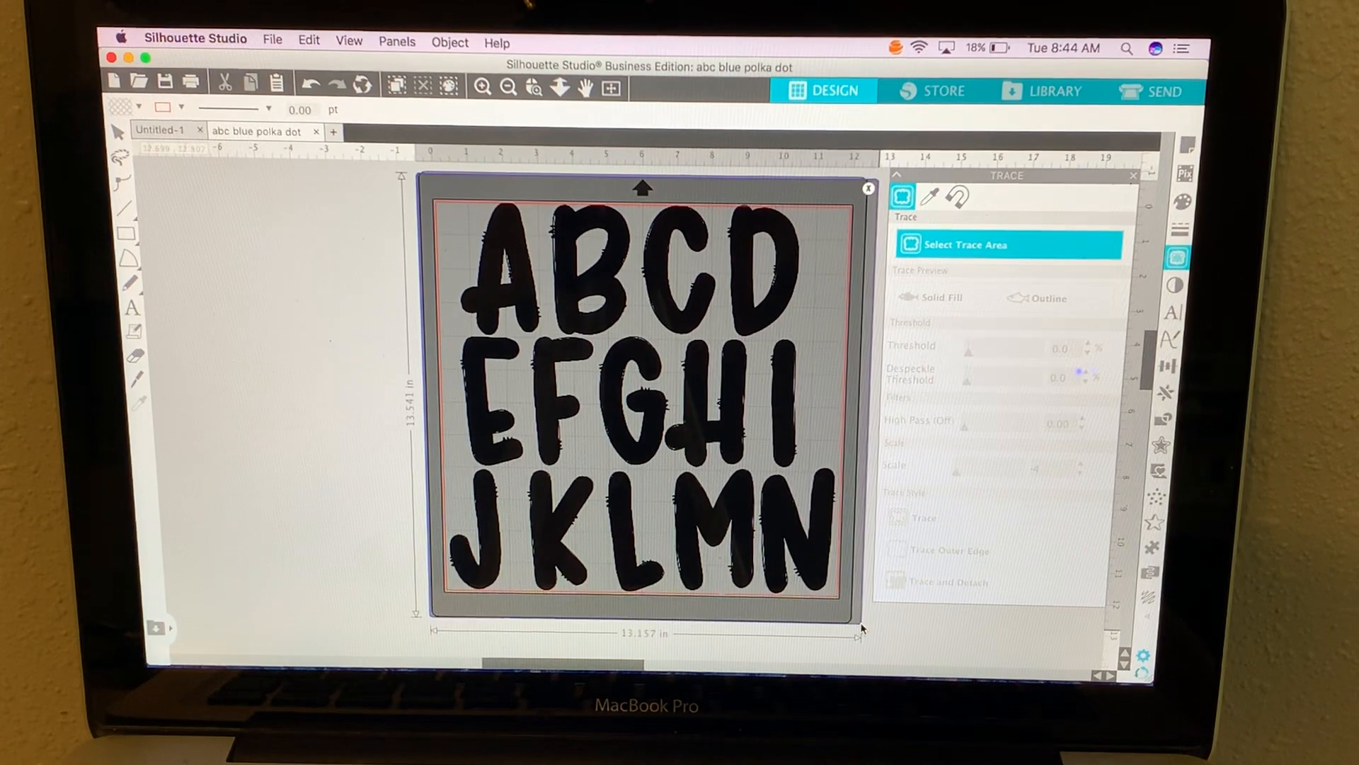
left_click(963, 244)
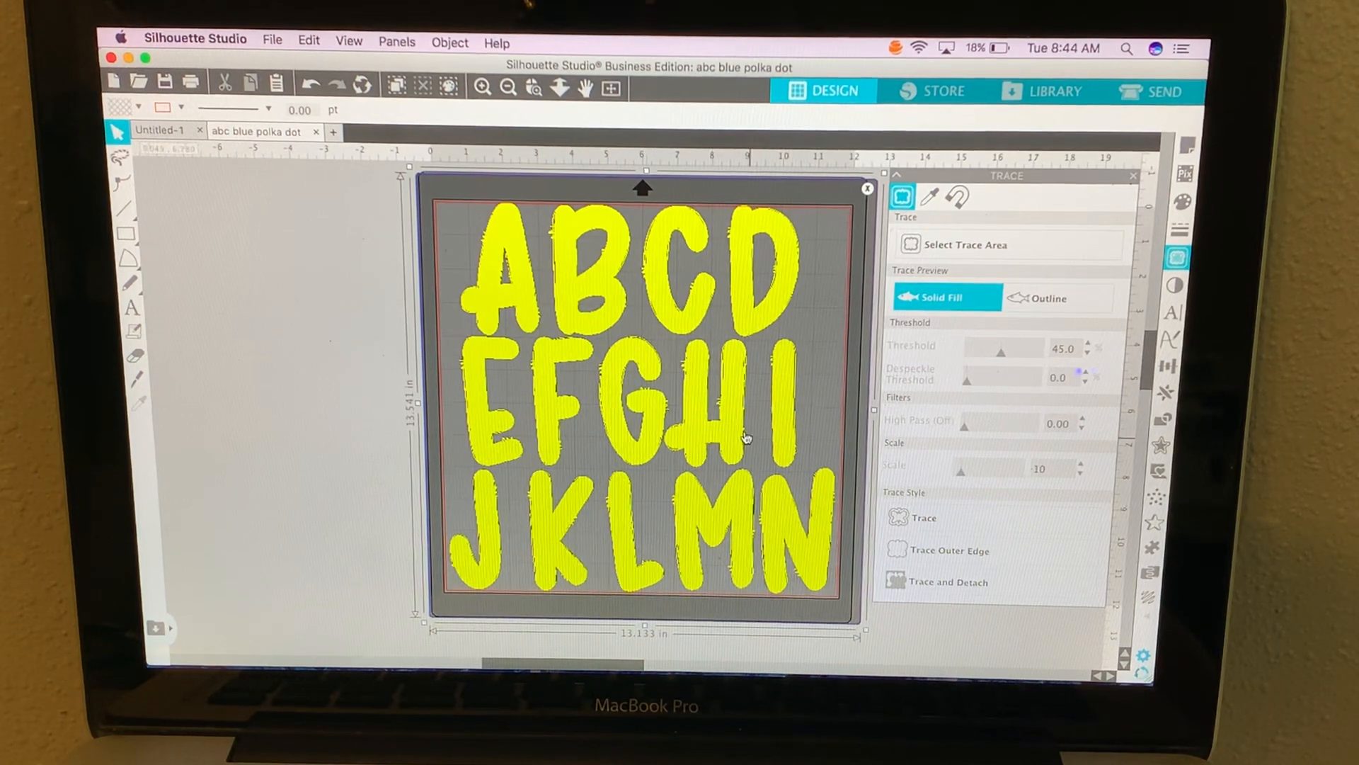
left_click(949, 551)
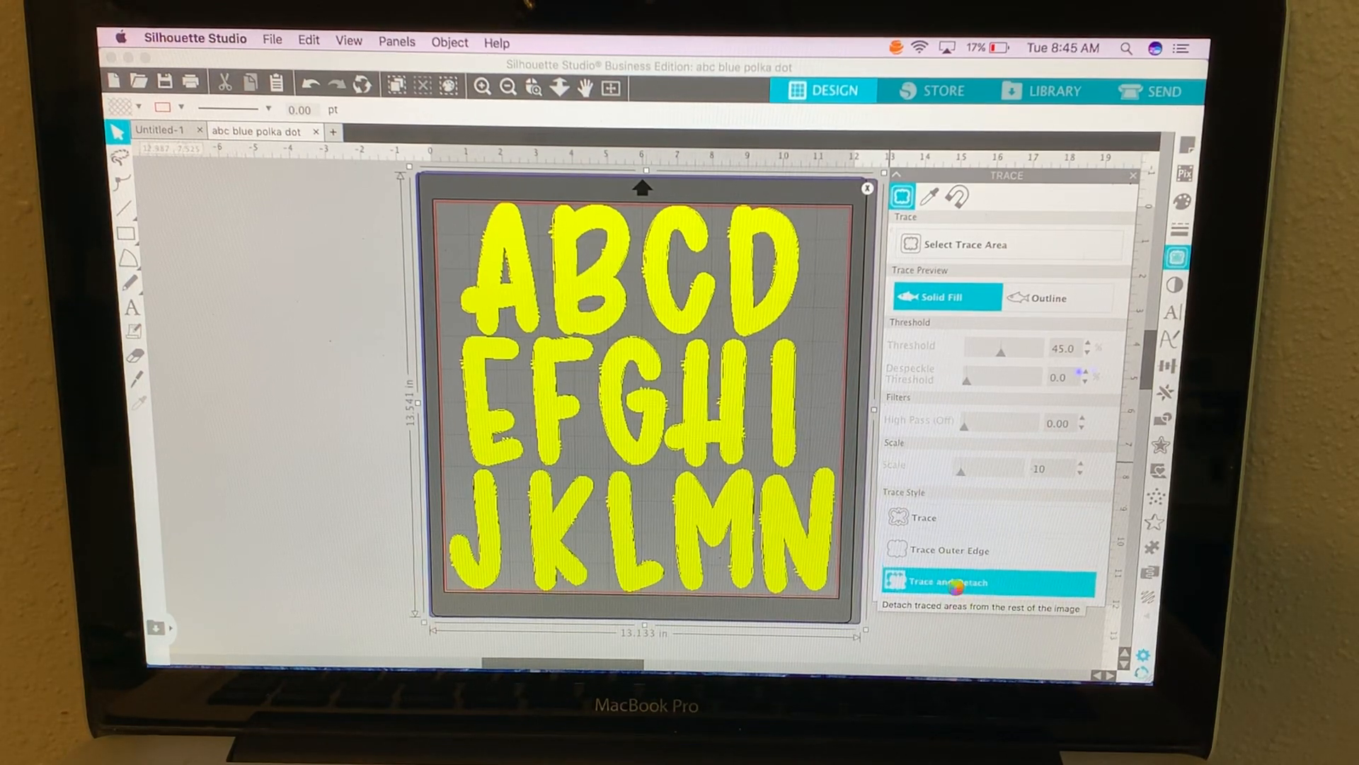
left_click(989, 582)
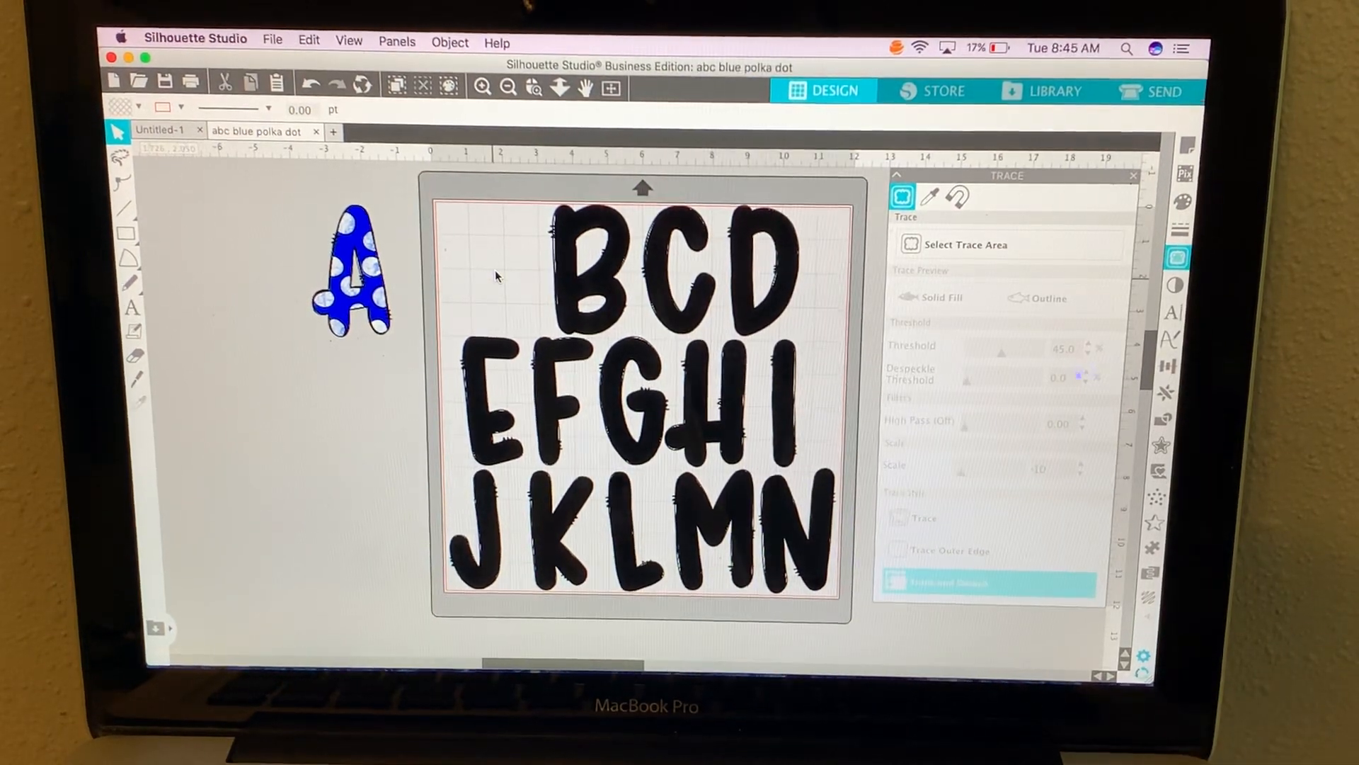
- Select the traced black letter B piece, about 3.8 inches tall
left_click(589, 286)
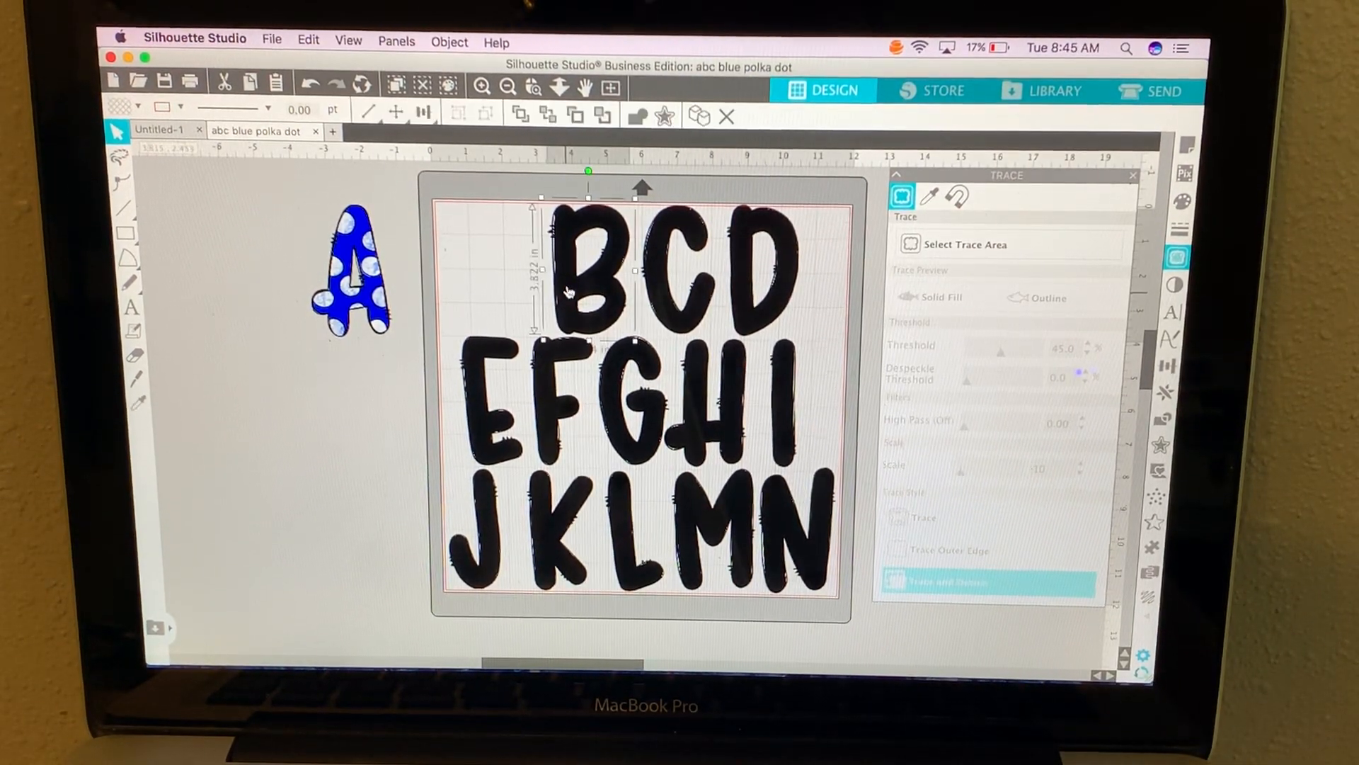